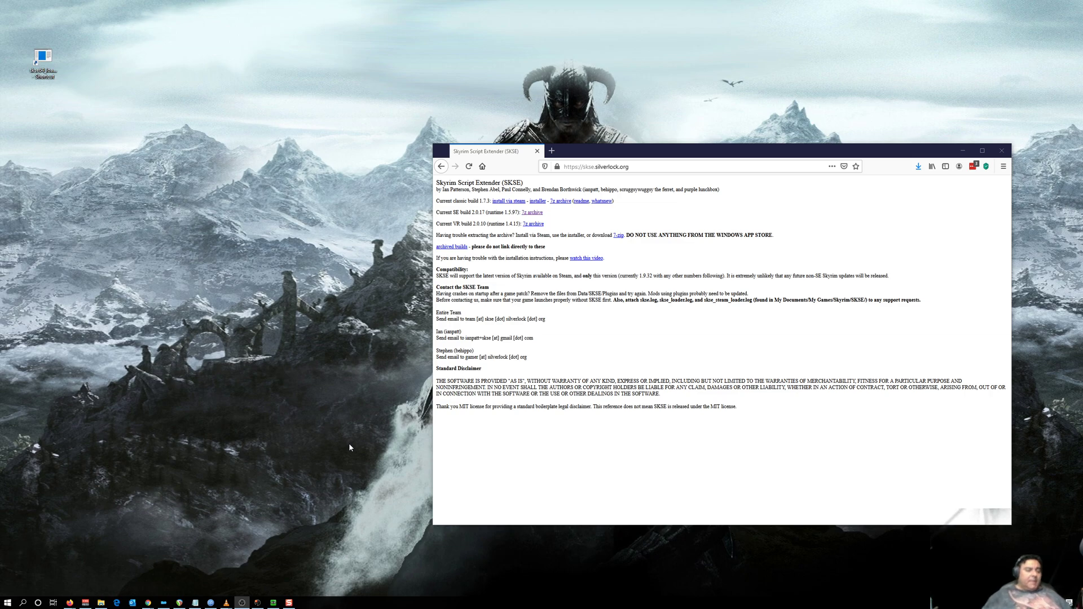
pyautogui.moveTo(627, 229)
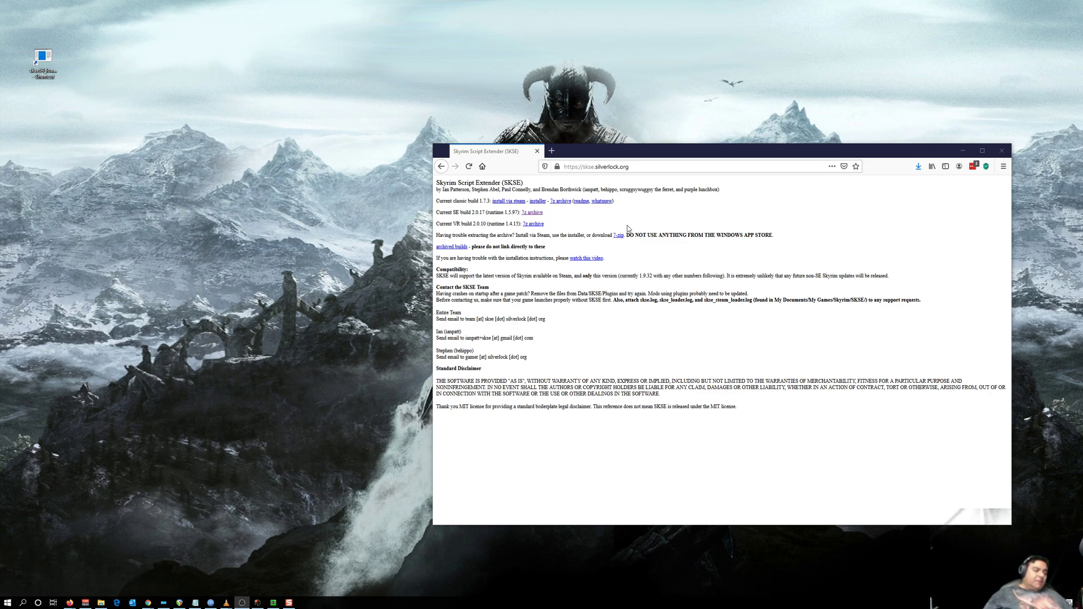
pyautogui.moveTo(585, 237)
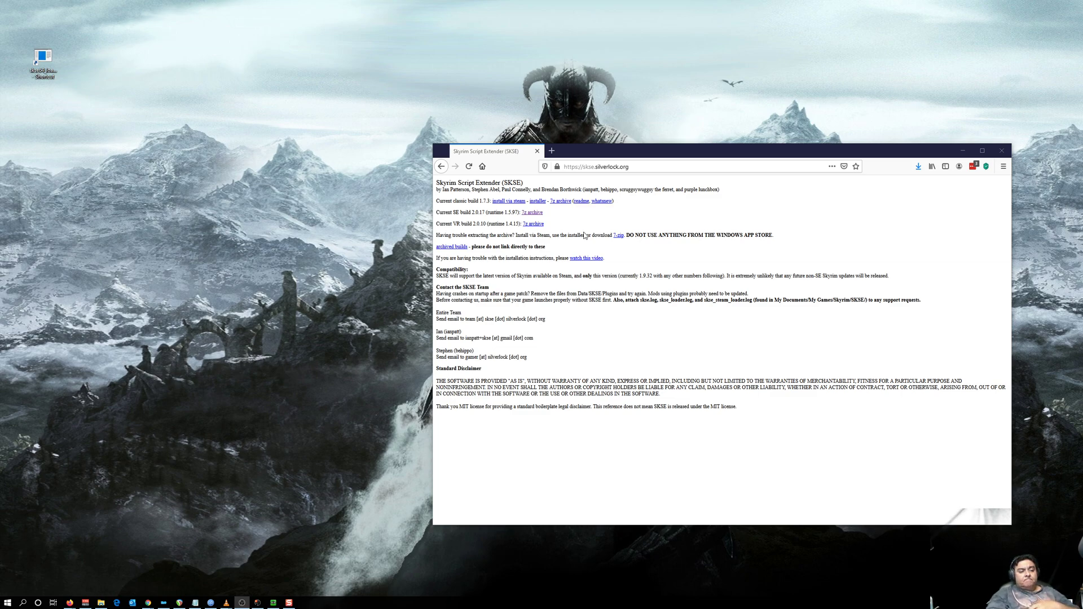
pyautogui.moveTo(592, 210)
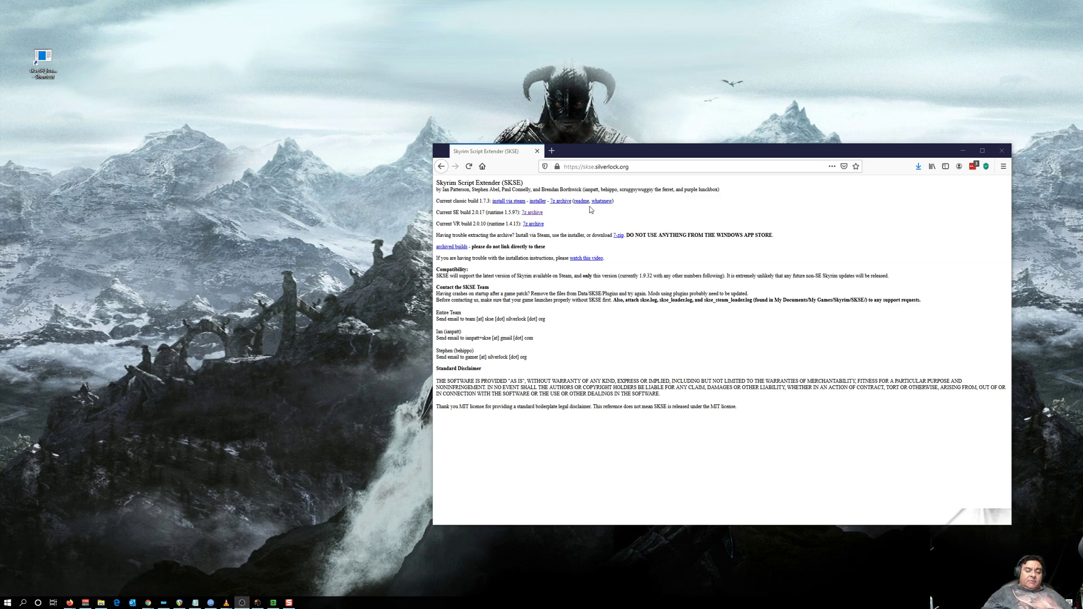
pyautogui.moveTo(538, 201)
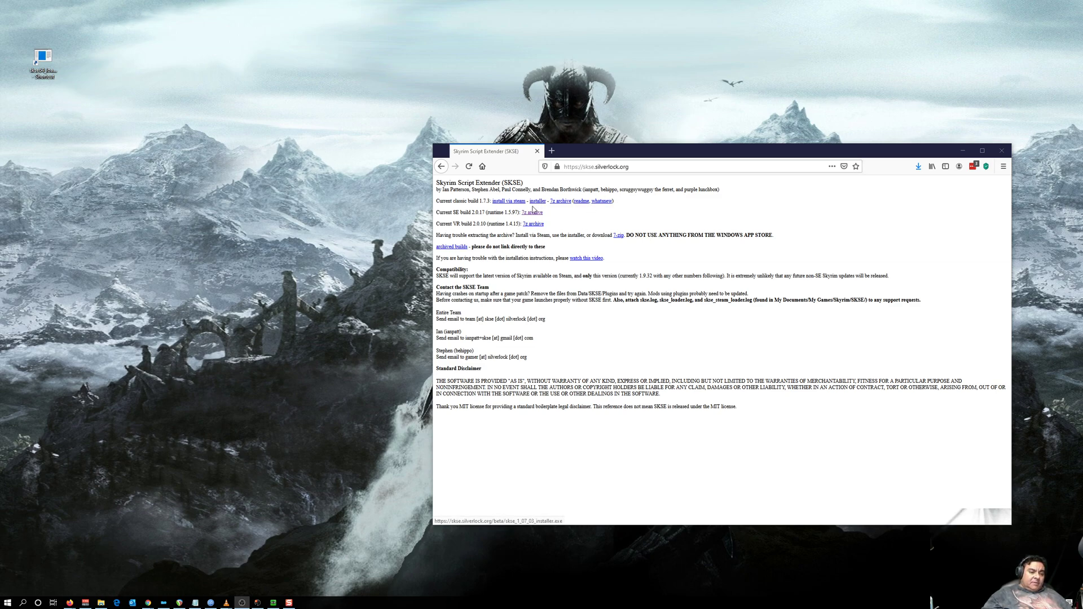
pyautogui.moveTo(461, 200)
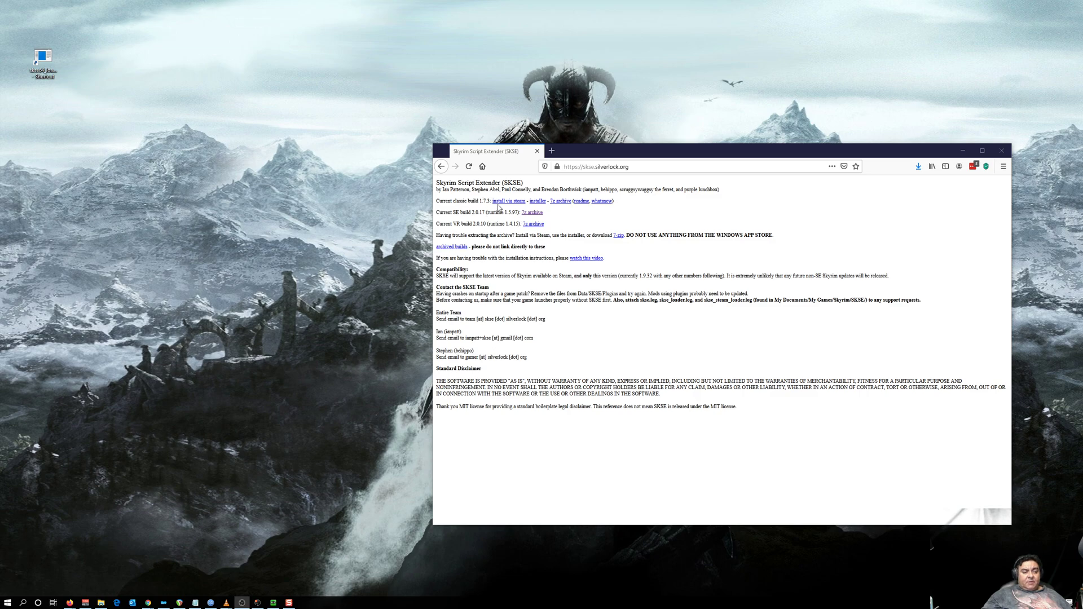
pyautogui.moveTo(496, 210)
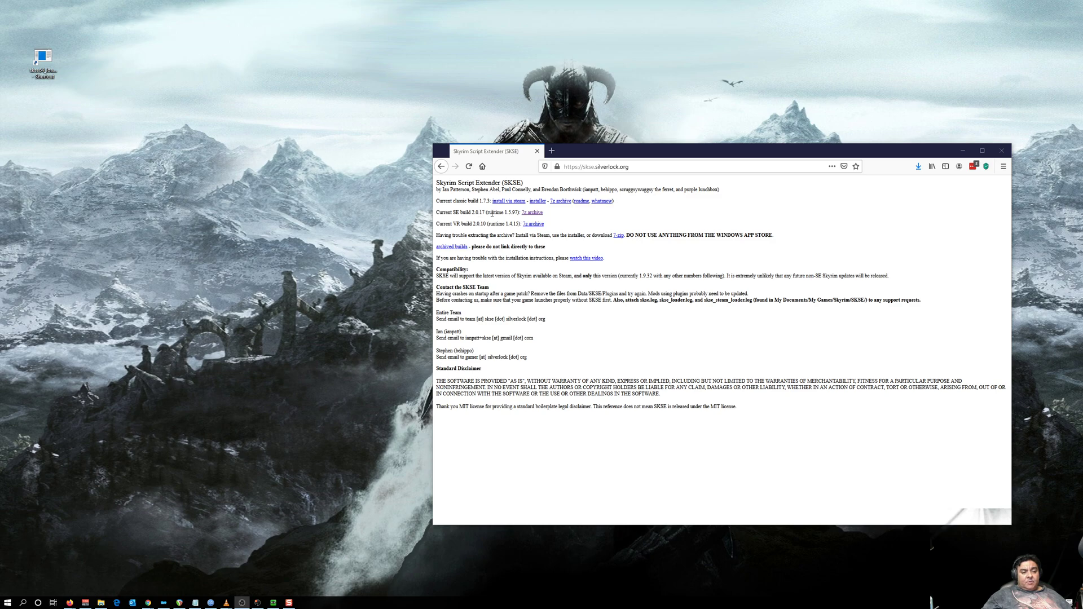
pyautogui.moveTo(528, 212)
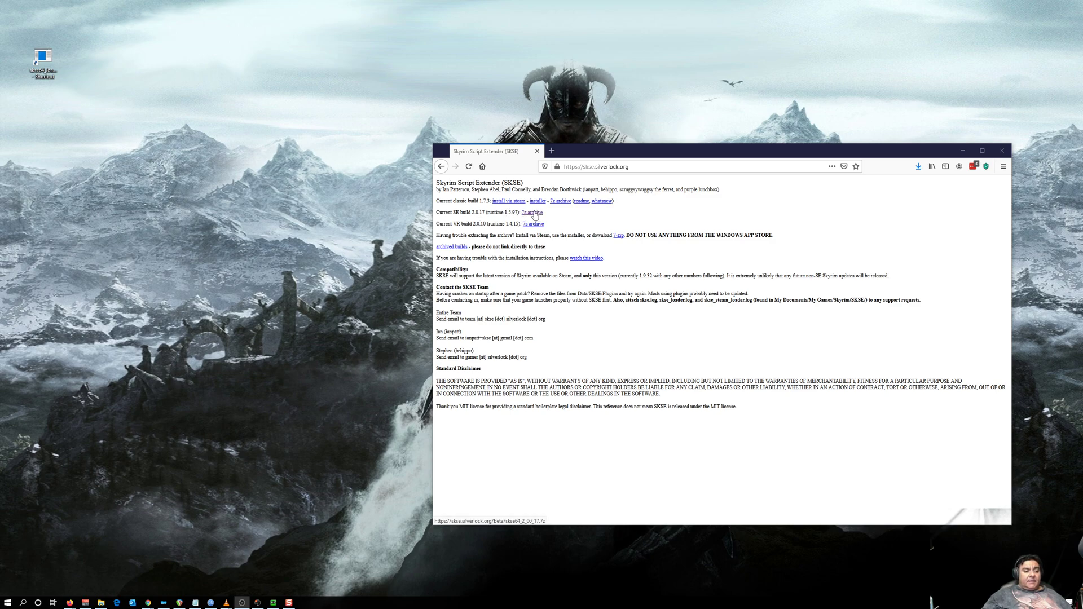
# Download the SE build skse64_2_00_17.7z and have it open with WinRAR.
pyautogui.click(531, 212)
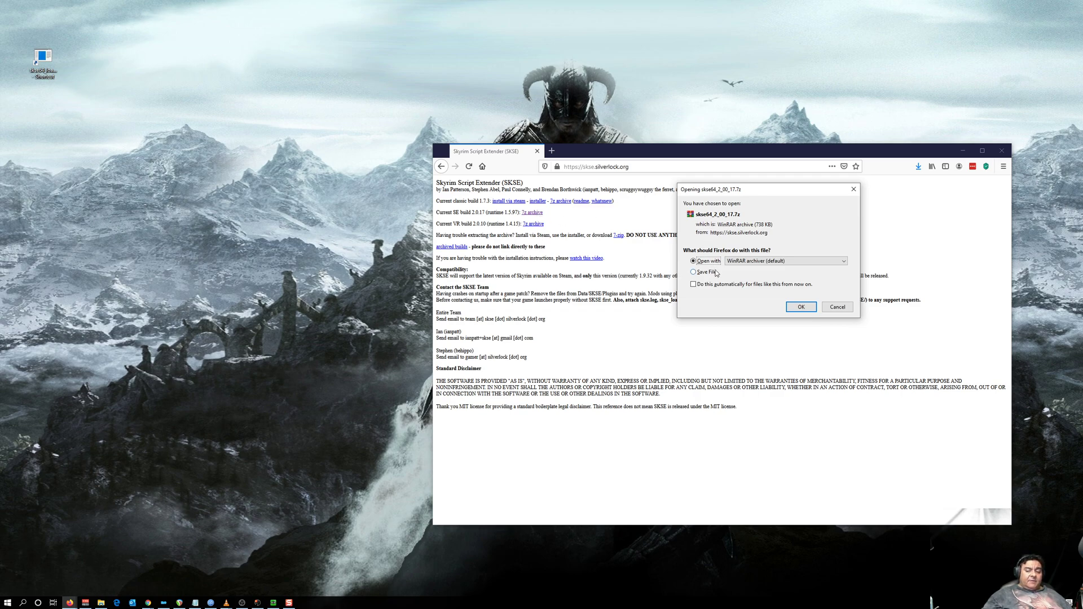
pyautogui.moveTo(744, 244)
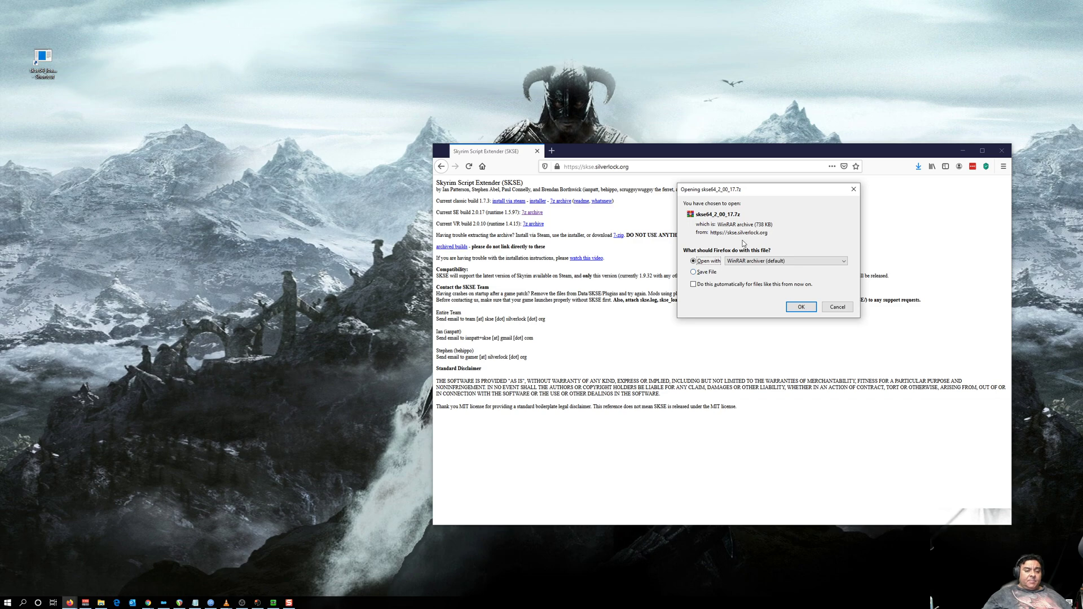
pyautogui.moveTo(798, 312)
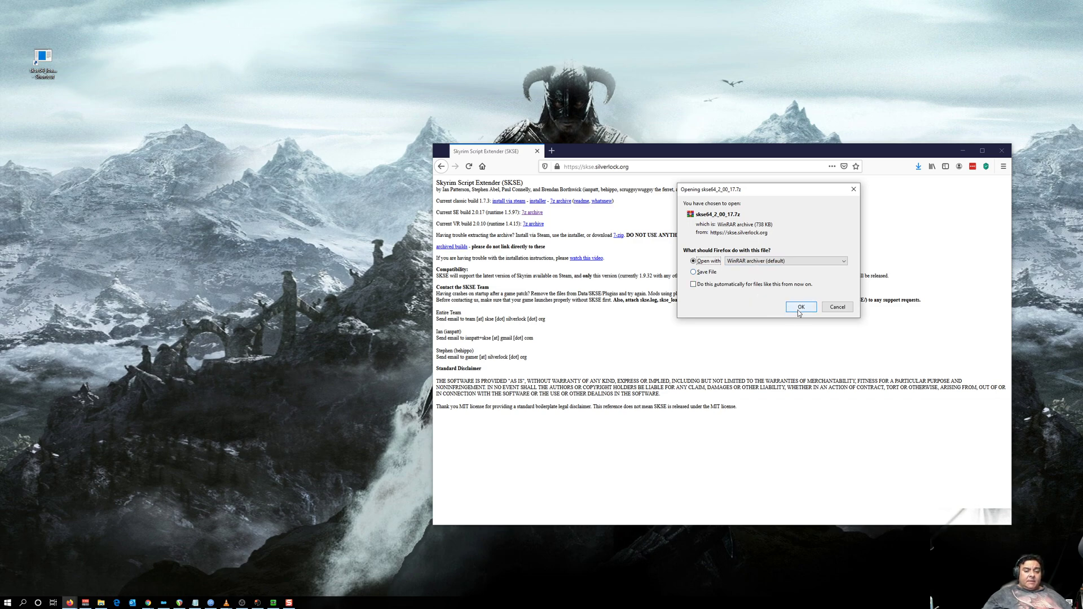
pyautogui.click(801, 307)
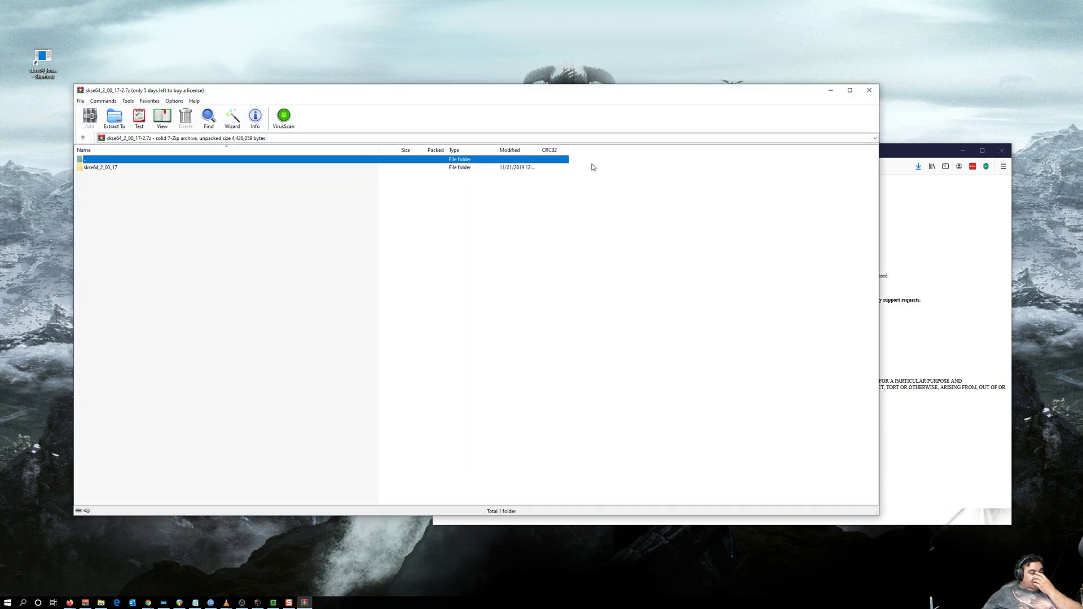
# Select every file in the skse64_2_00_17 folder and bring up Extract To for them.
pyautogui.doubleClick(99, 167)
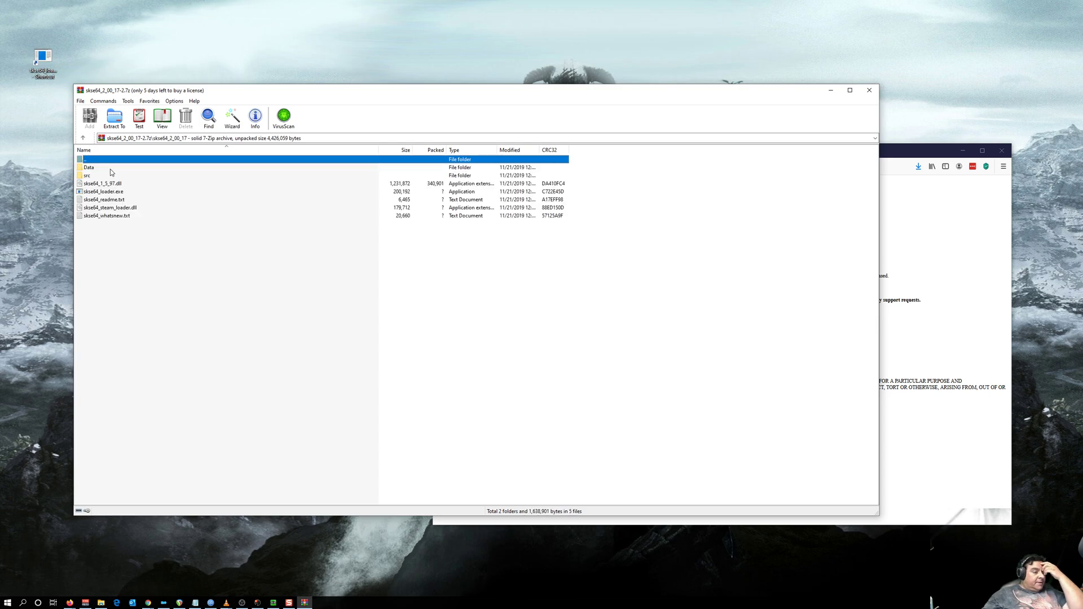
pyautogui.click(91, 168)
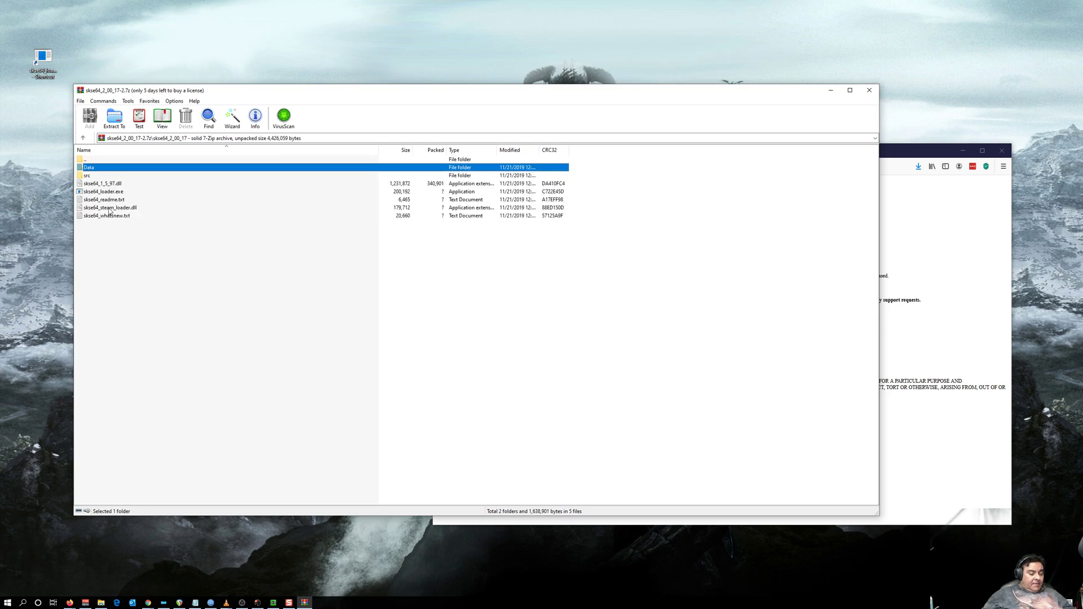
pyautogui.press('ctrl+a')
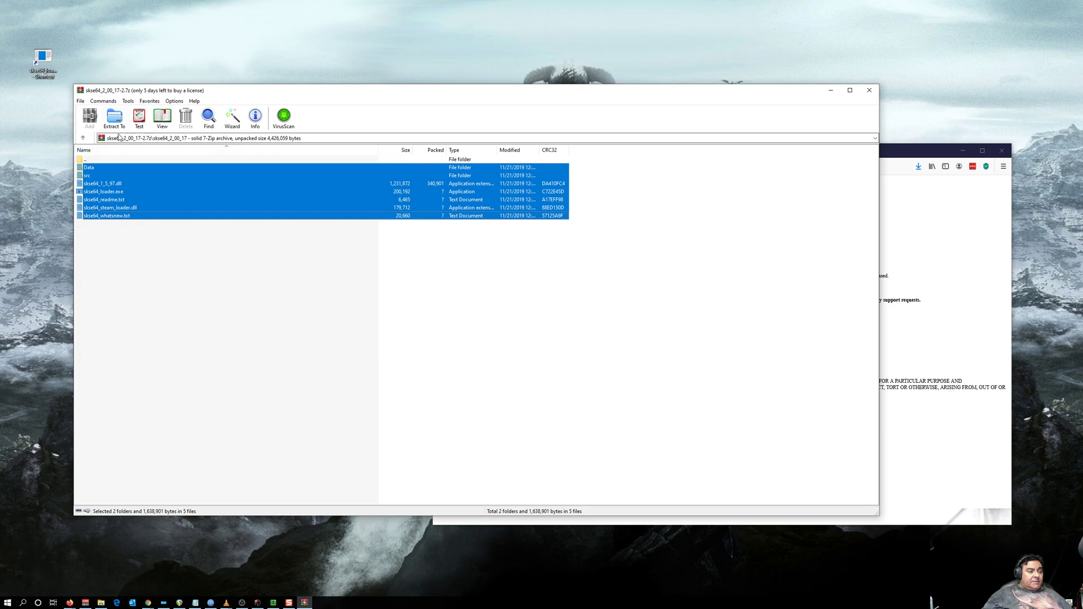
pyautogui.moveTo(112, 115)
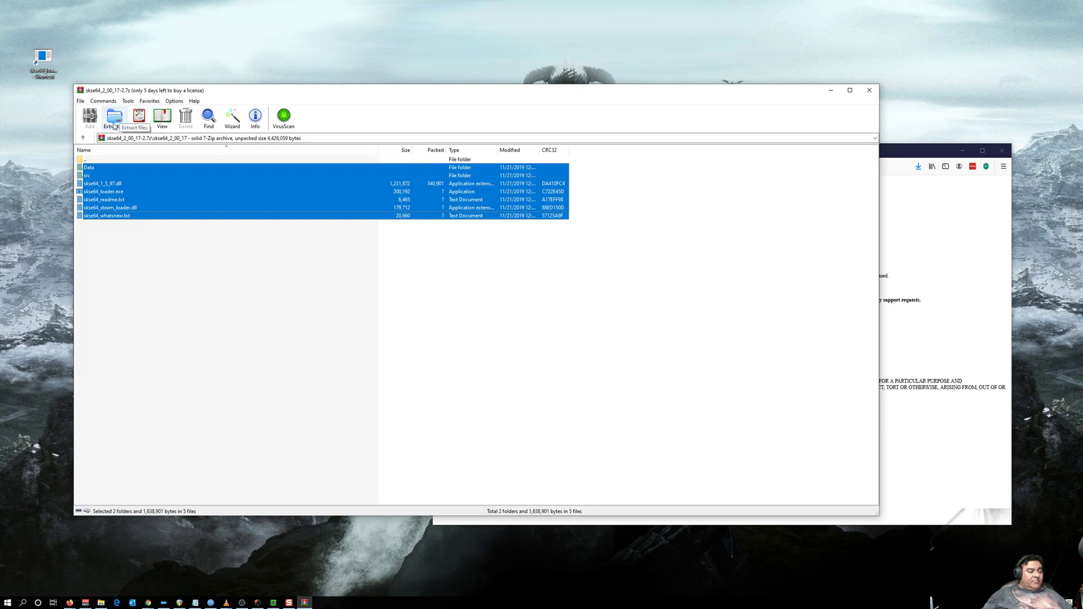
pyautogui.click(115, 116)
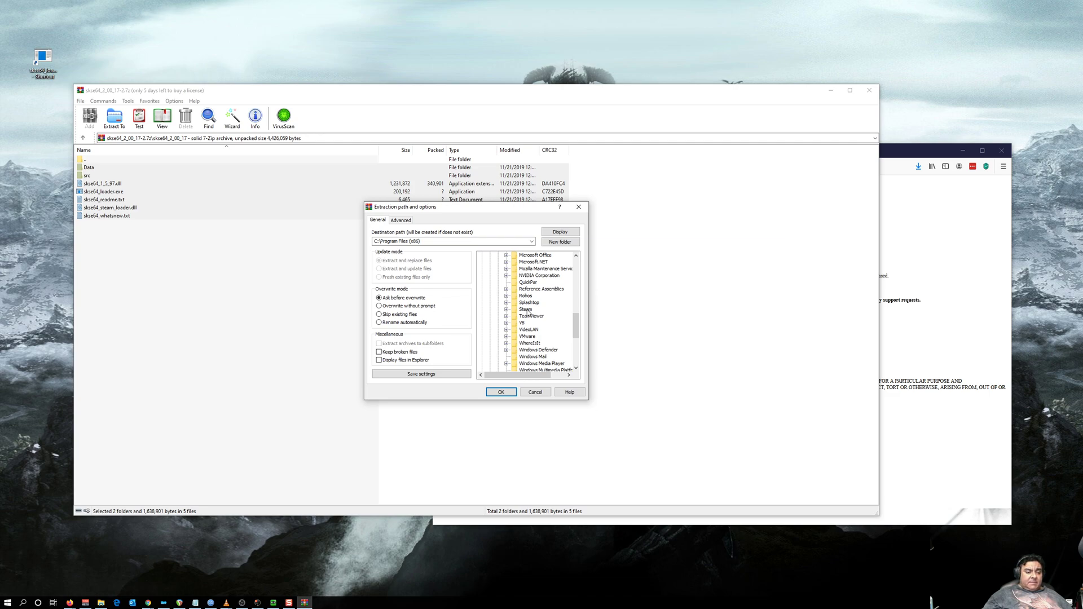
# Extract into steamapps > common > Skyrim Special Edition as the destination folder.
pyautogui.click(507, 309)
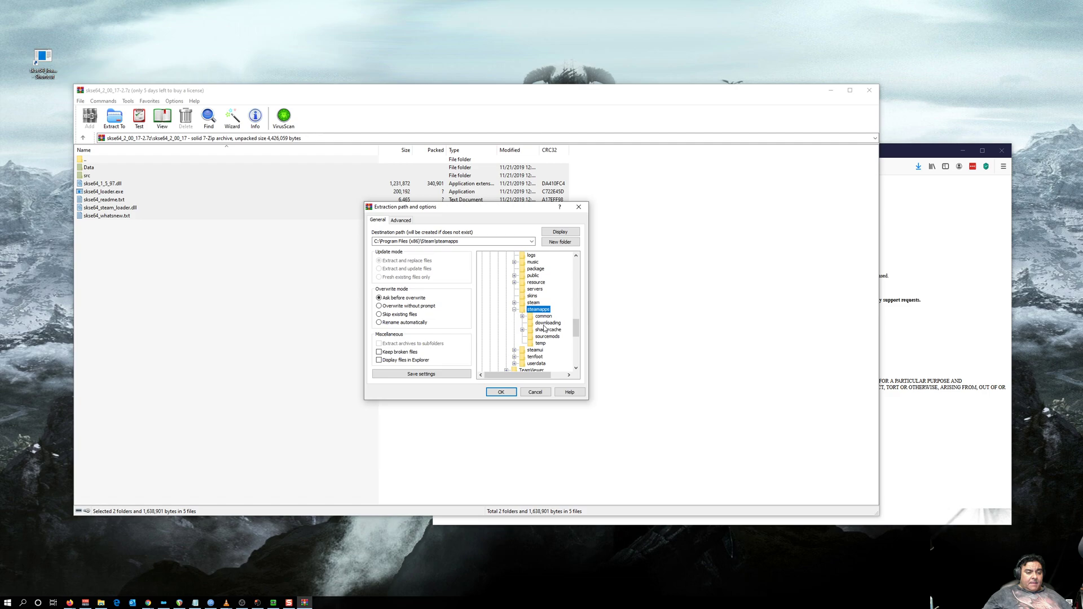
pyautogui.click(542, 316)
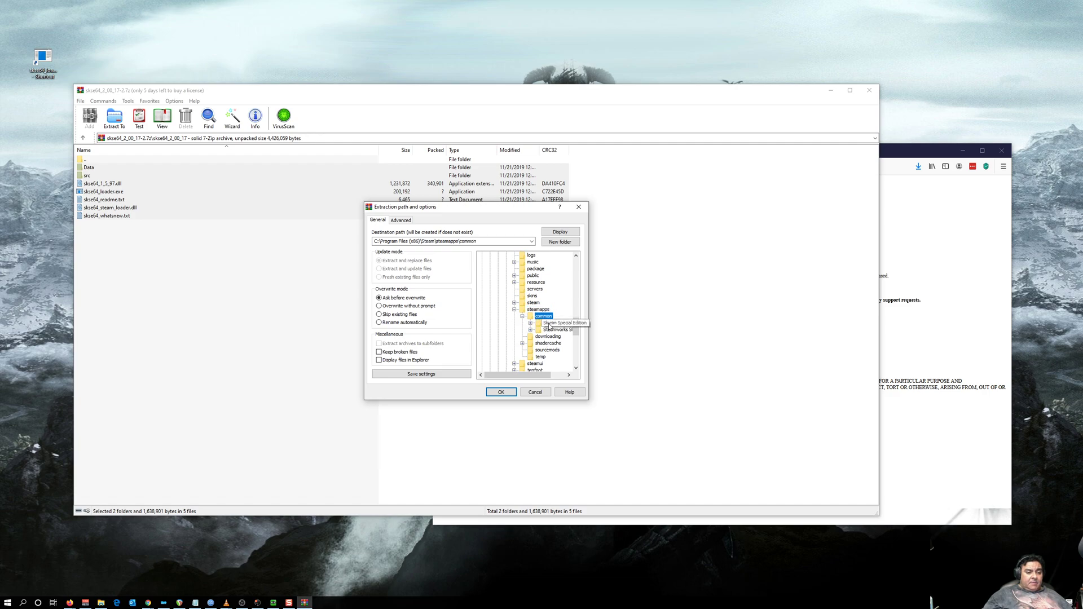
pyautogui.click(555, 322)
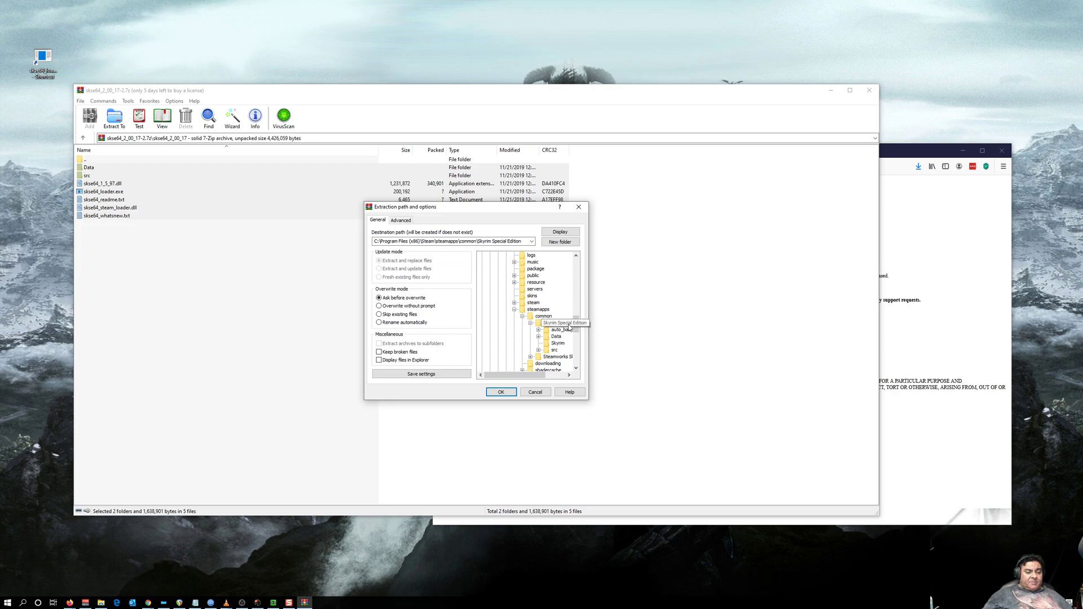
pyautogui.click(557, 323)
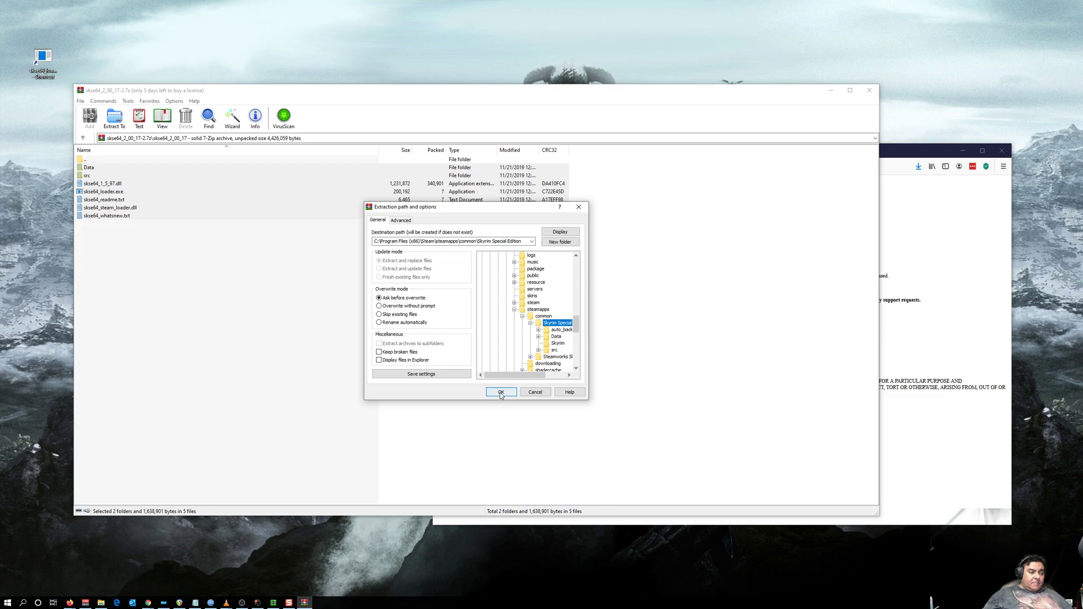
pyautogui.click(501, 393)
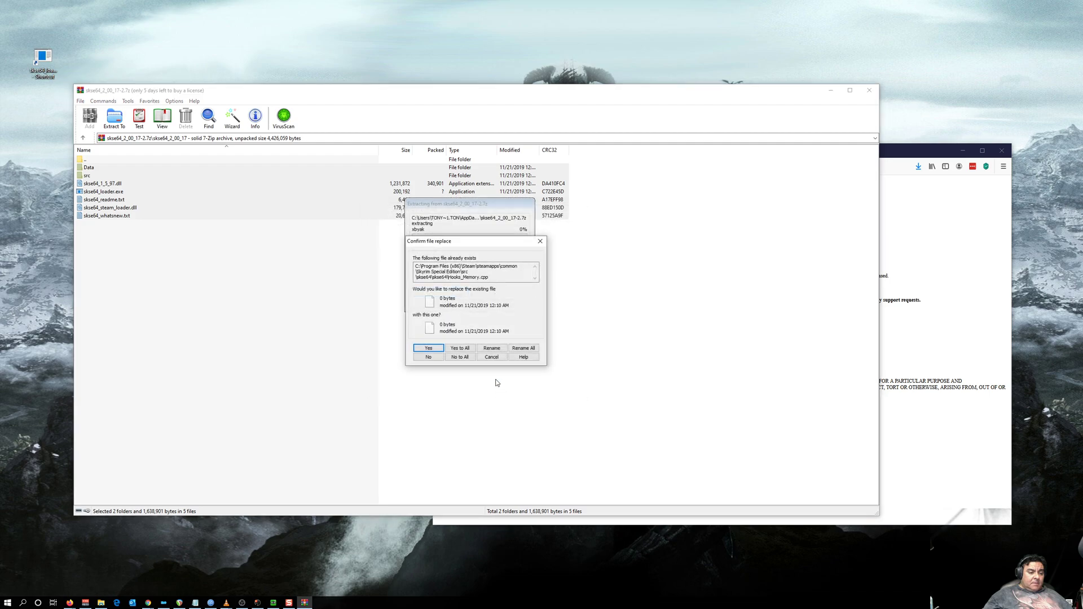
# Replace the existing file, finish extraction and close WinRAR.
pyautogui.click(461, 347)
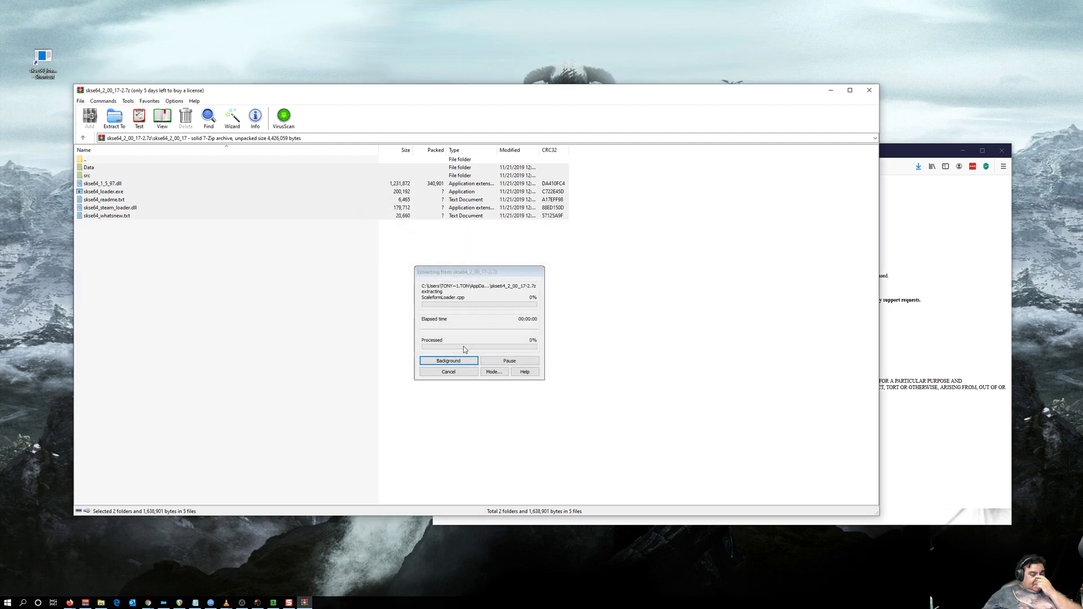
pyautogui.click(448, 361)
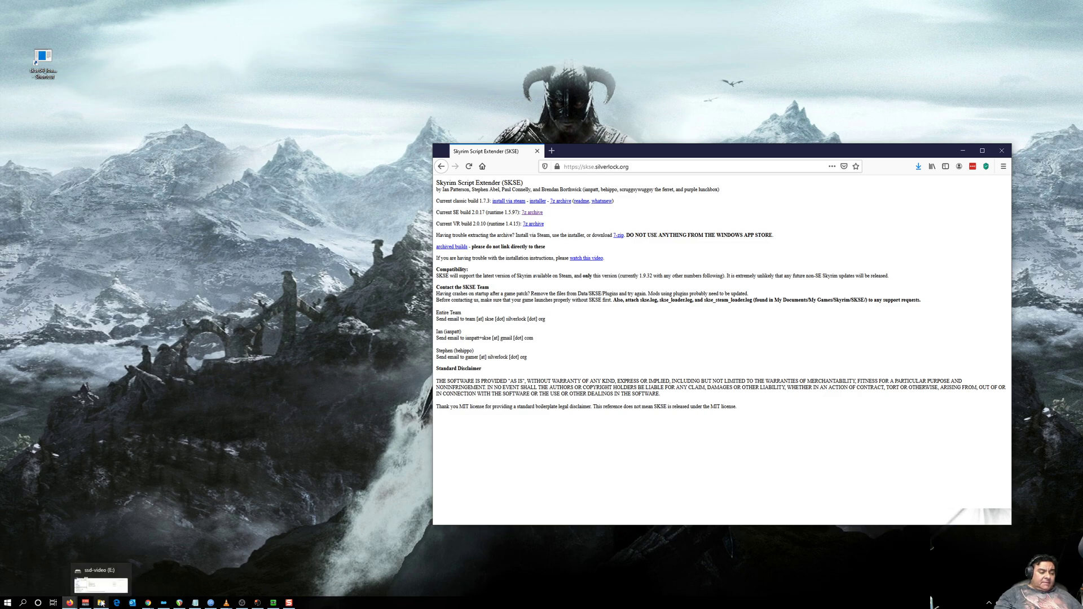
# Launch a new File Explorer window showing Local Disk (C:).
pyautogui.rightClick(83, 603)
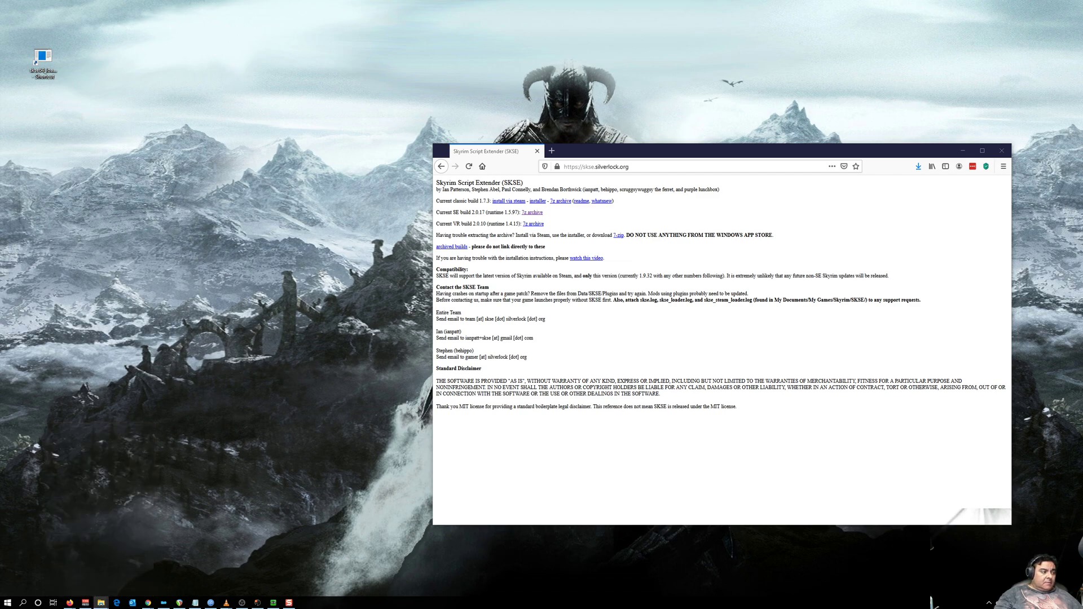
pyautogui.click(104, 600)
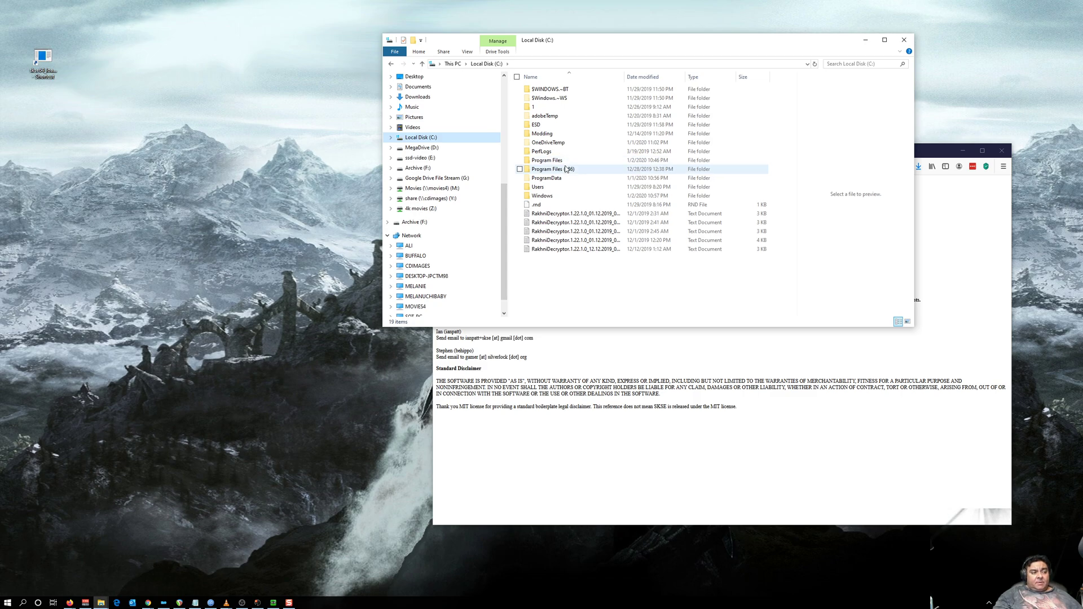
pyautogui.moveTo(558, 169)
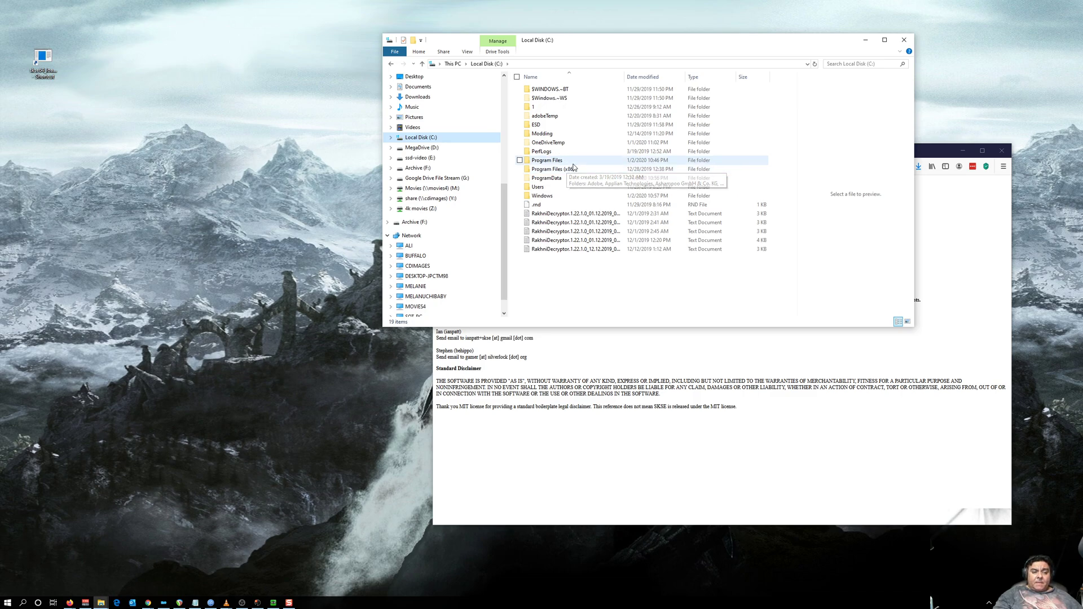
# Navigate Program Files (x86) > Steam > steamapps > common to the Skyrim Special Edition folder.
pyautogui.doubleClick(551, 169)
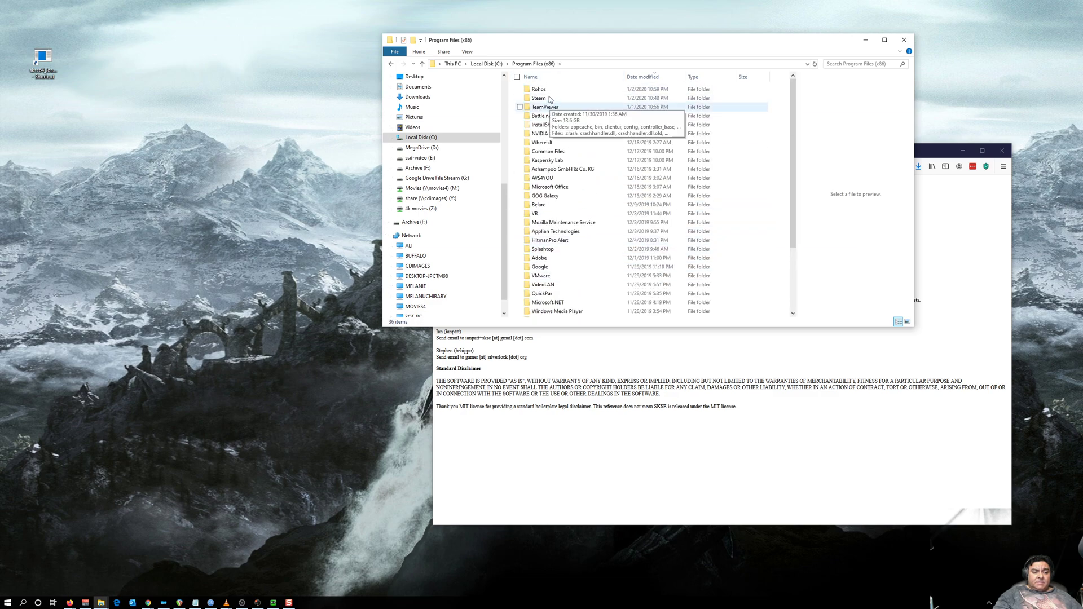
pyautogui.doubleClick(539, 97)
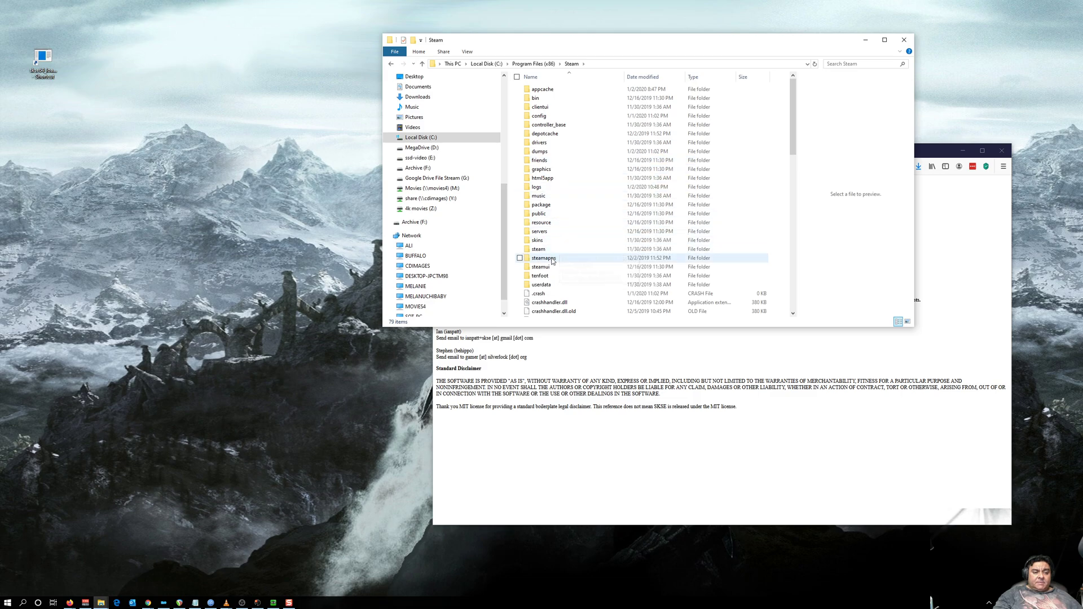
pyautogui.doubleClick(543, 257)
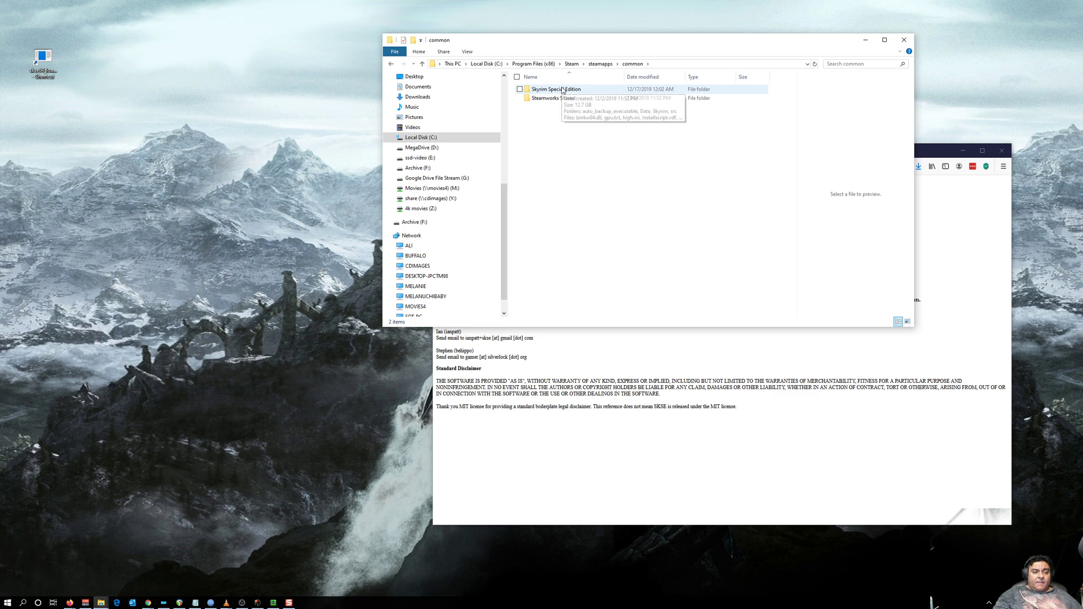
pyautogui.doubleClick(555, 88)
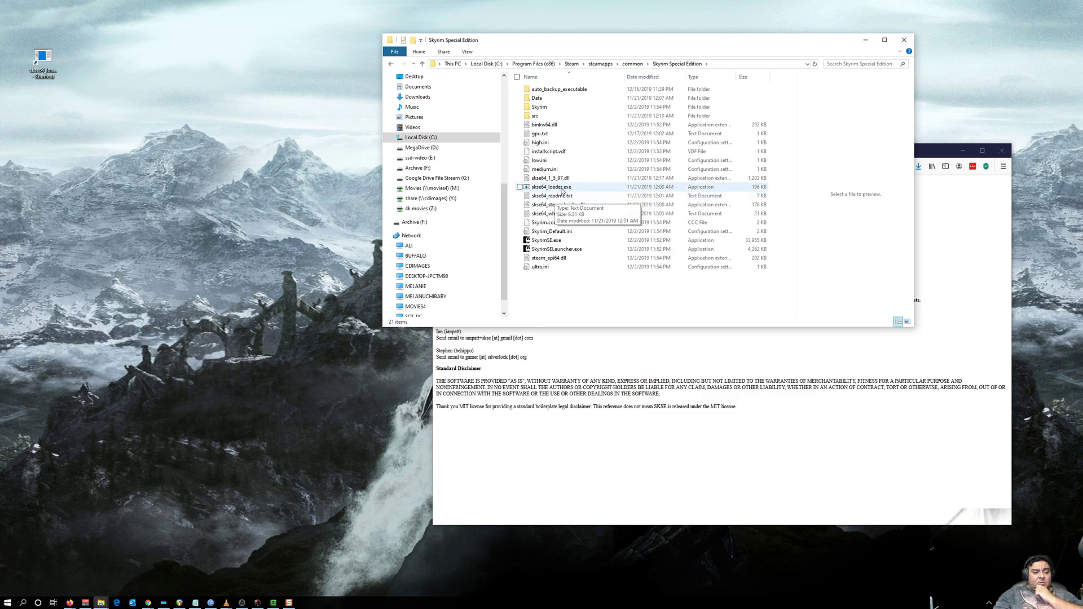
# Right-drag skse64_loader.exe to the desktop and create a shortcut there.
pyautogui.moveTo(549, 186); pyautogui.dragTo(476, 201)
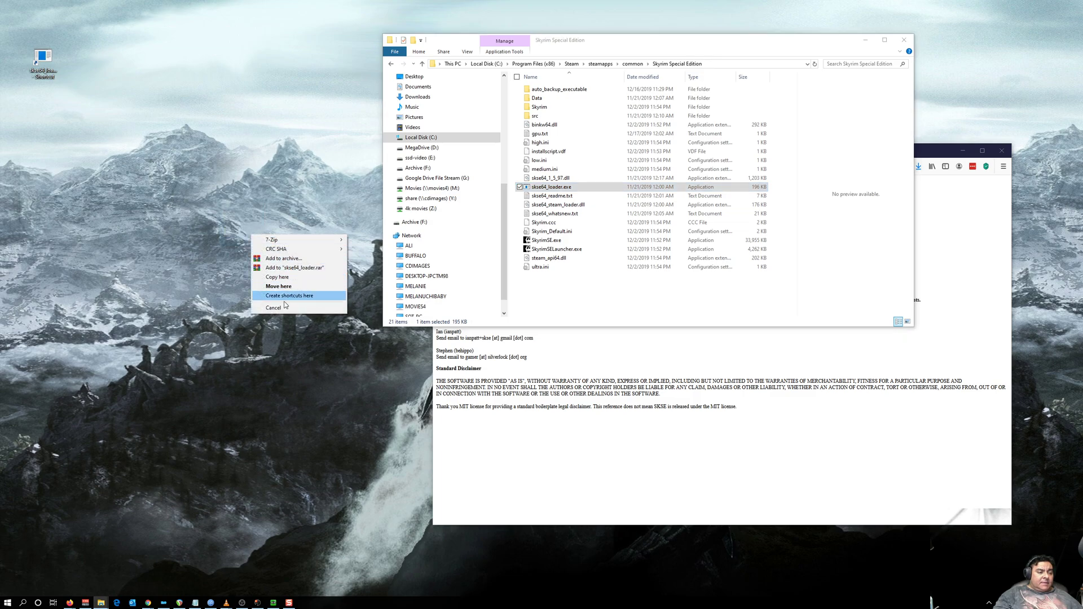
pyautogui.click(289, 295)
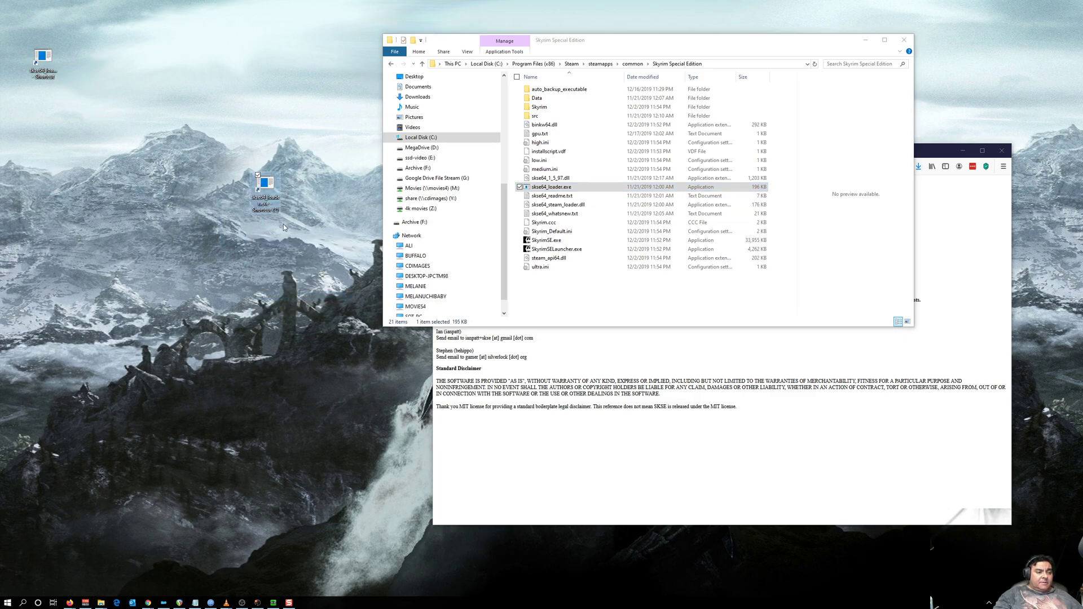
pyautogui.moveTo(267, 192)
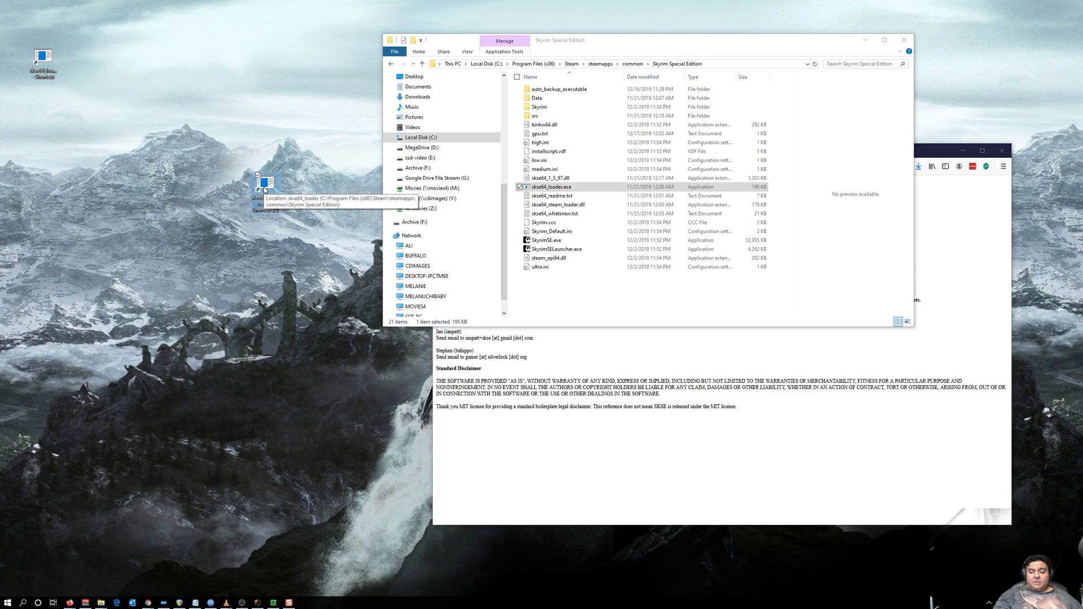